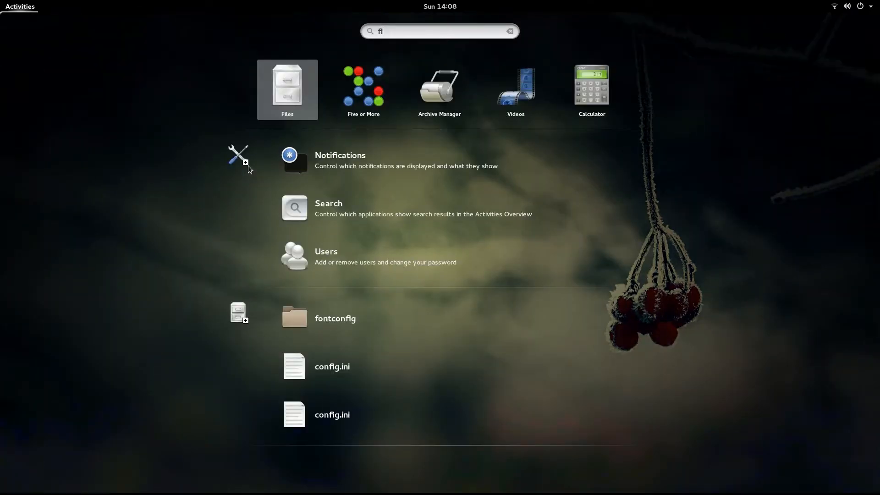
Step: Launch Files, browse into android/platform-tools, and open a terminal there
left_click(287, 90)
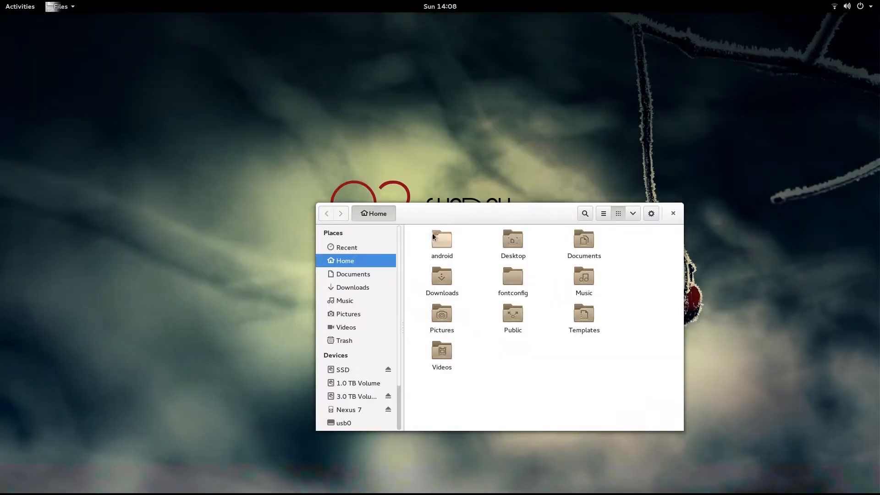
double_click(442, 237)
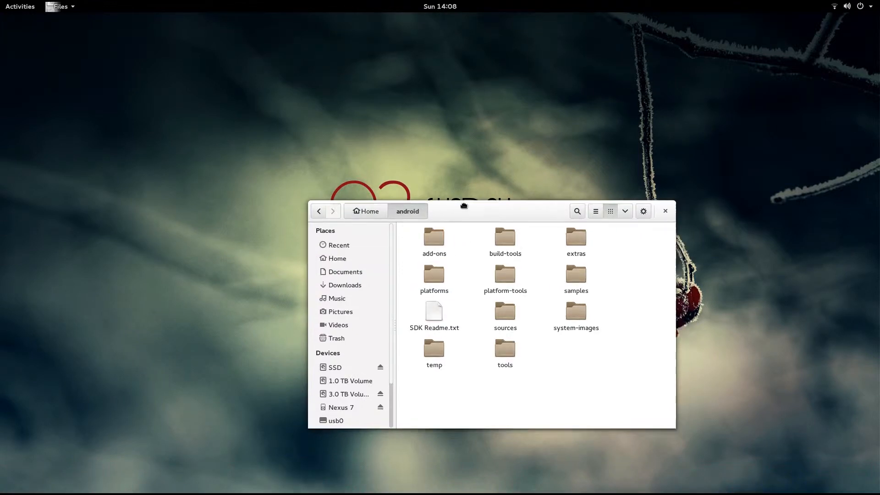
right_click(427, 244)
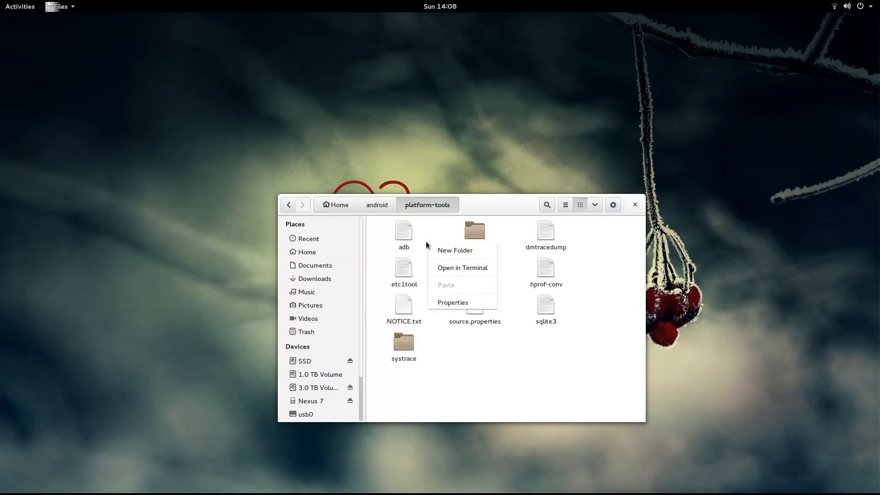
left_click(463, 267)
type("pwd")
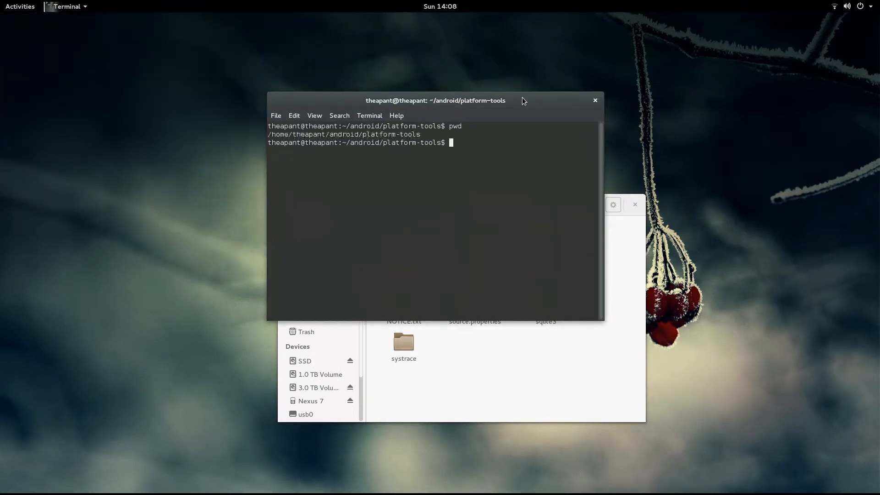
mouse_move(629, 265)
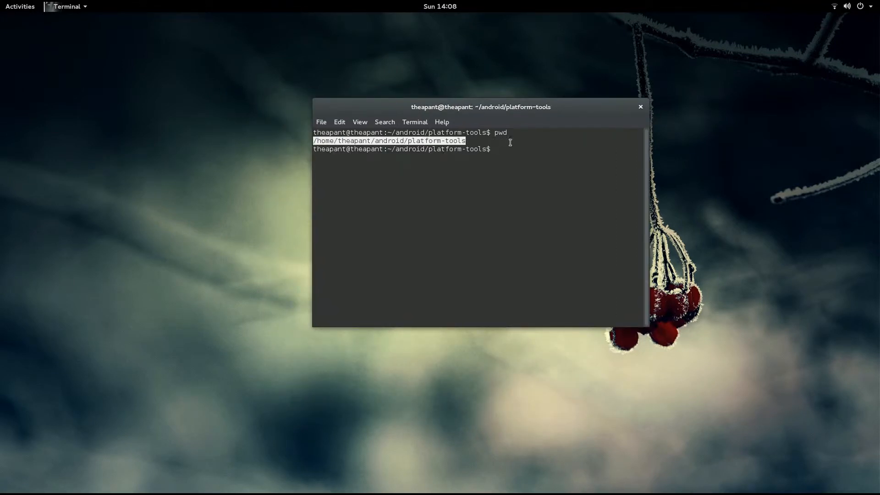
mouse_move(504, 168)
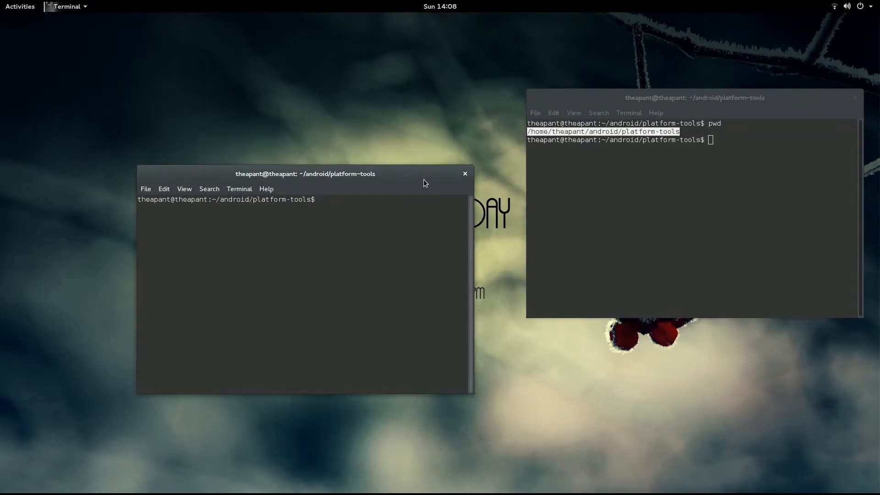
Step: Clear the screen and open ~/.bashrc in nano with sudo, entering the password
type("clear")
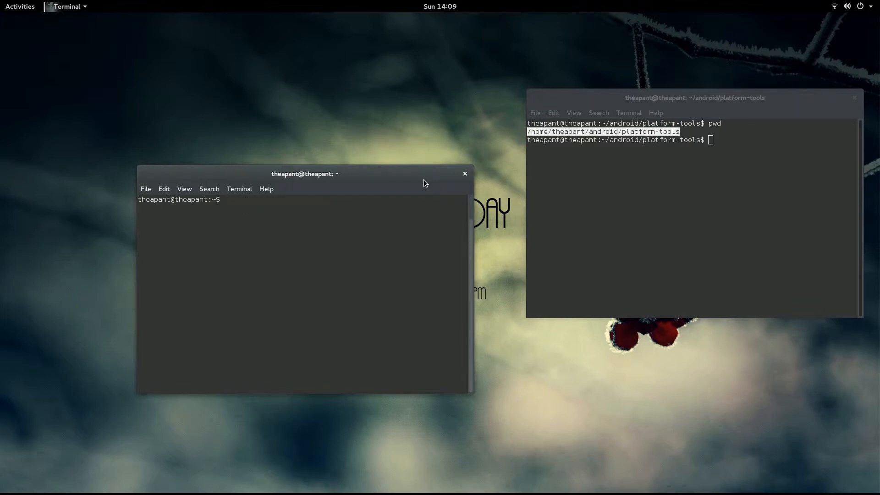
type("sudo nan")
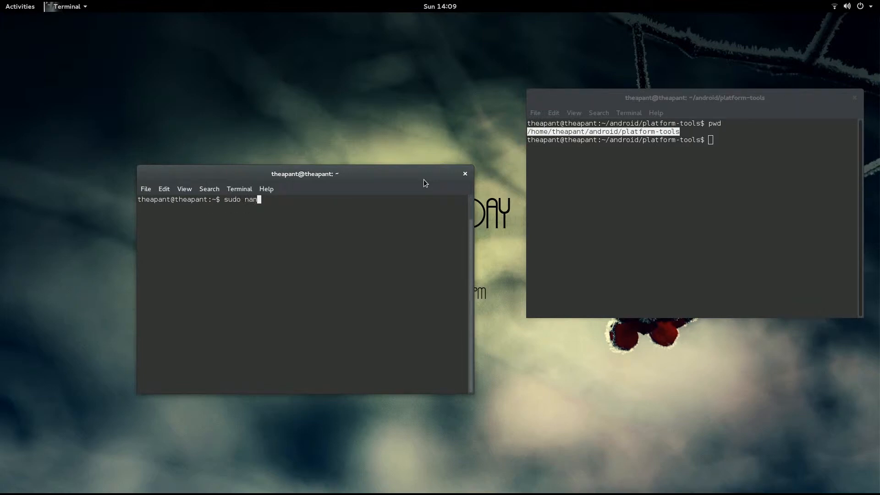
type("o")
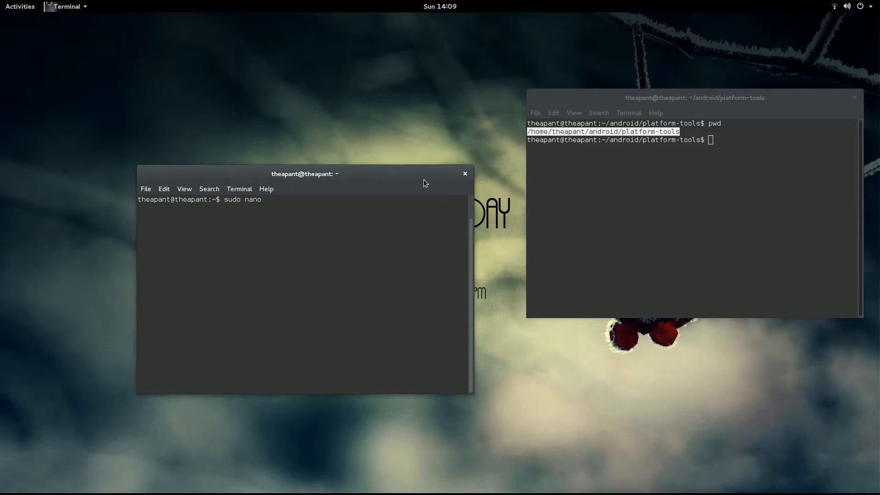
type("~")
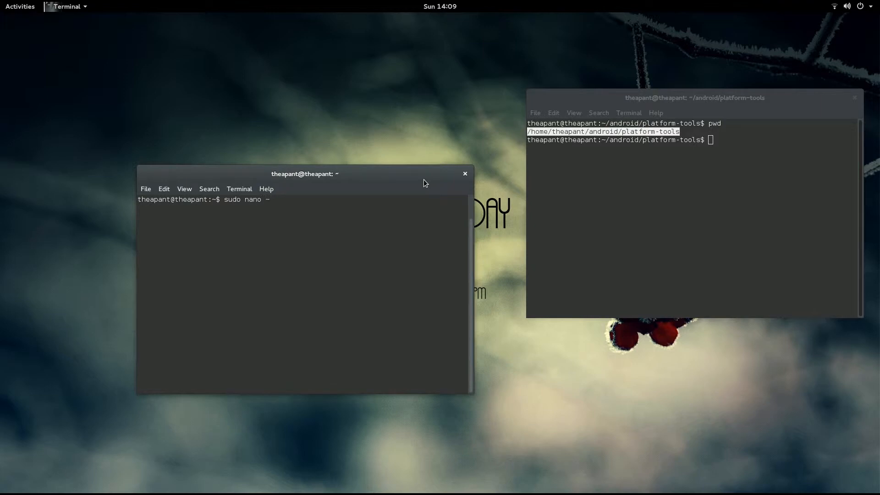
type("/.bashrc")
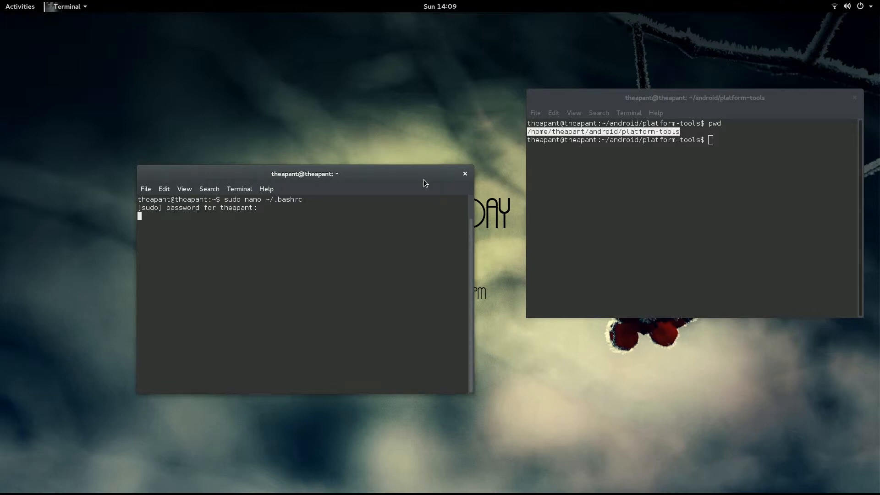
key("Return")
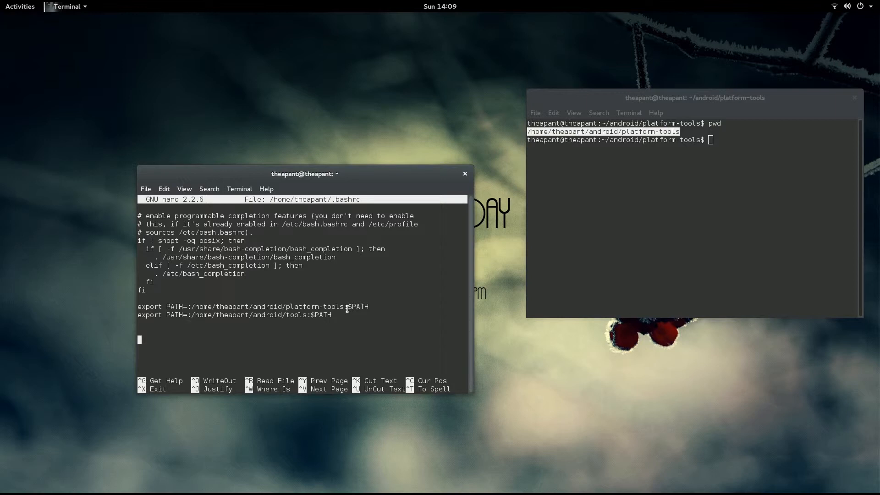
mouse_move(355, 304)
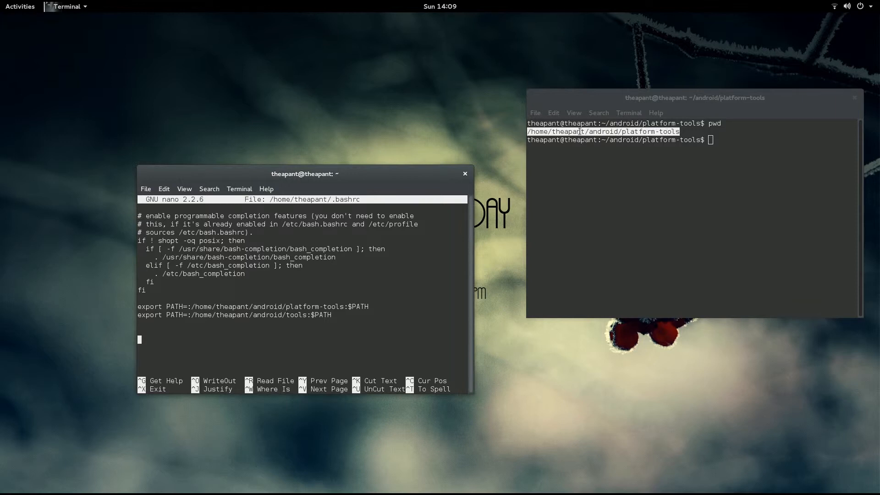
mouse_move(250, 307)
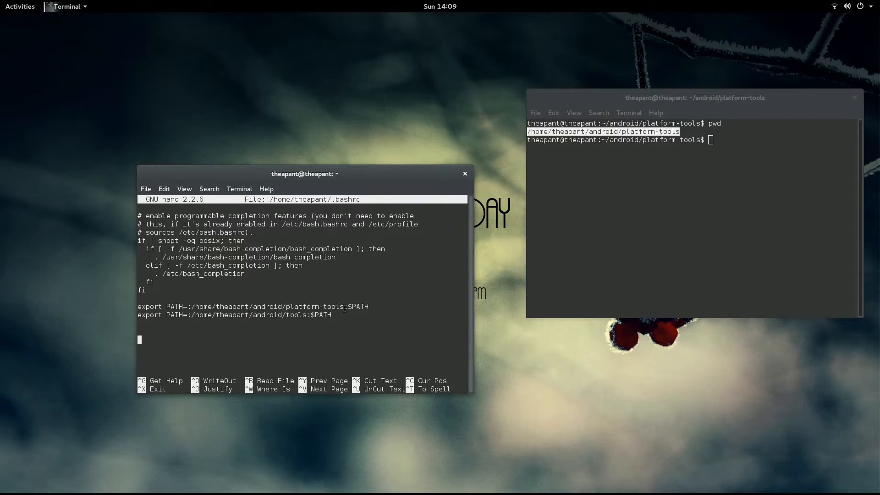
mouse_move(214, 301)
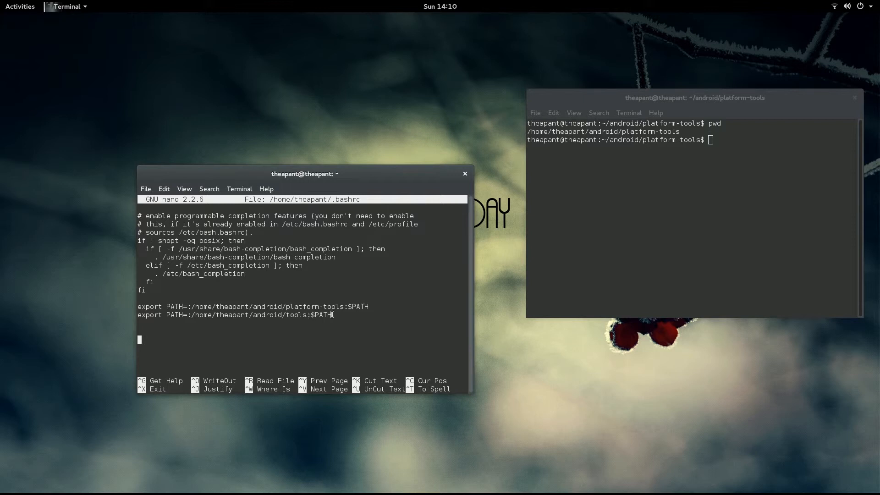
mouse_move(352, 317)
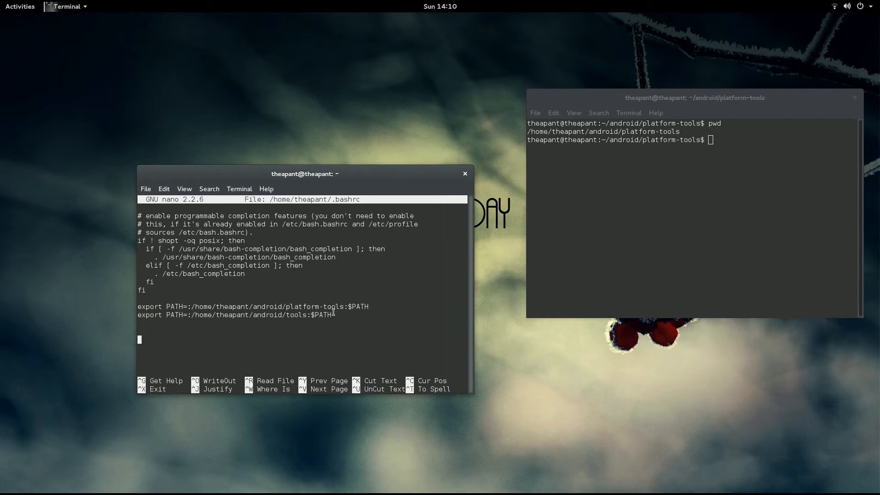
mouse_move(197, 343)
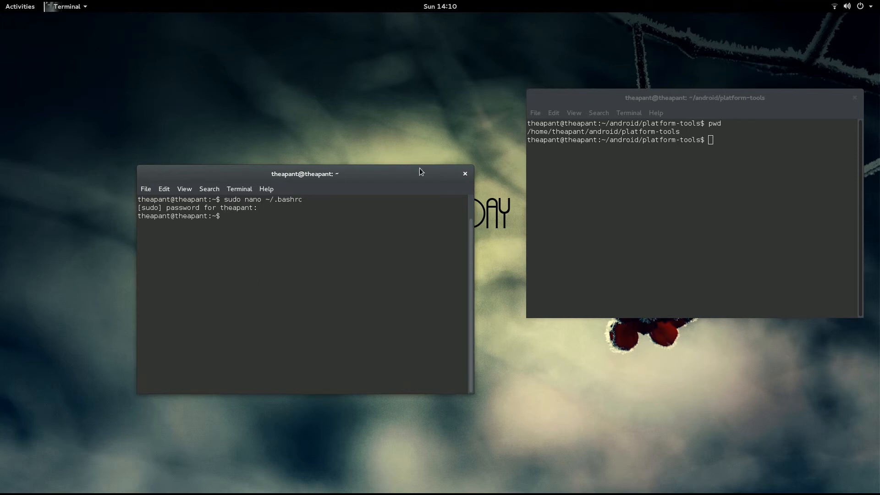
Step: Check adb devices lists the attached device, then close the terminal windows
left_click(854, 97)
type("adb devices")
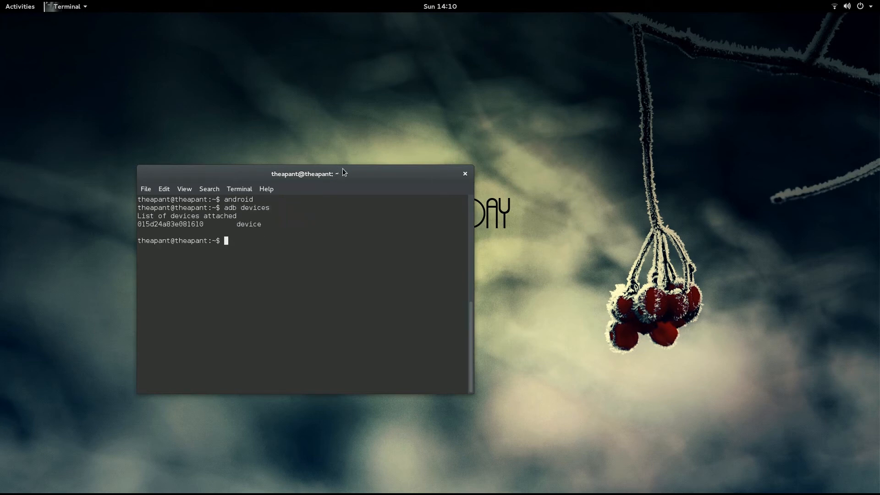
left_click_drag(307, 173, 430, 195)
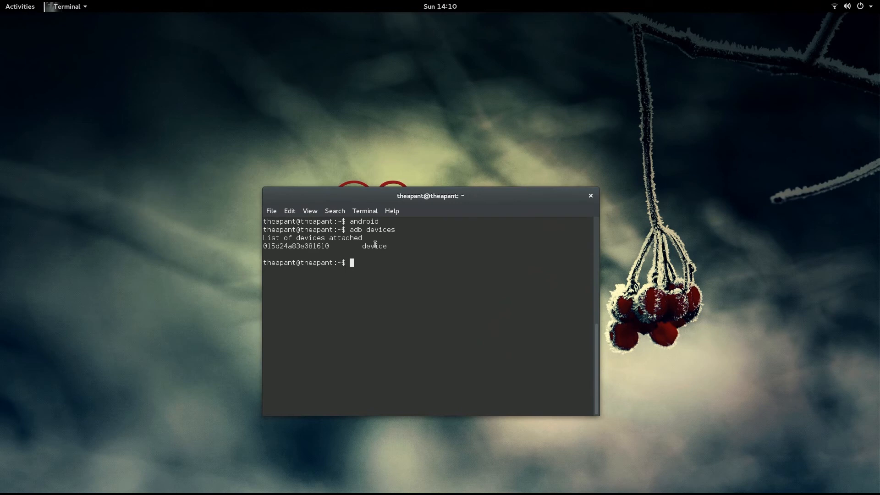
left_click(590, 195)
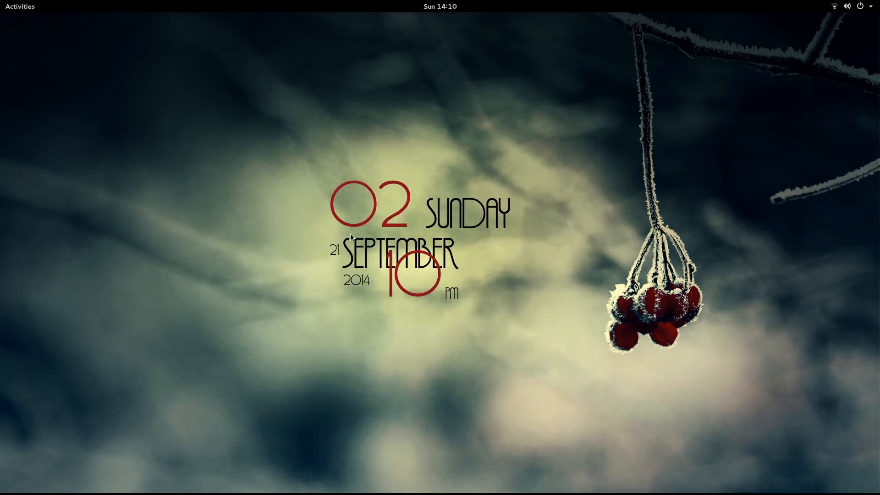
mouse_move(300, 179)
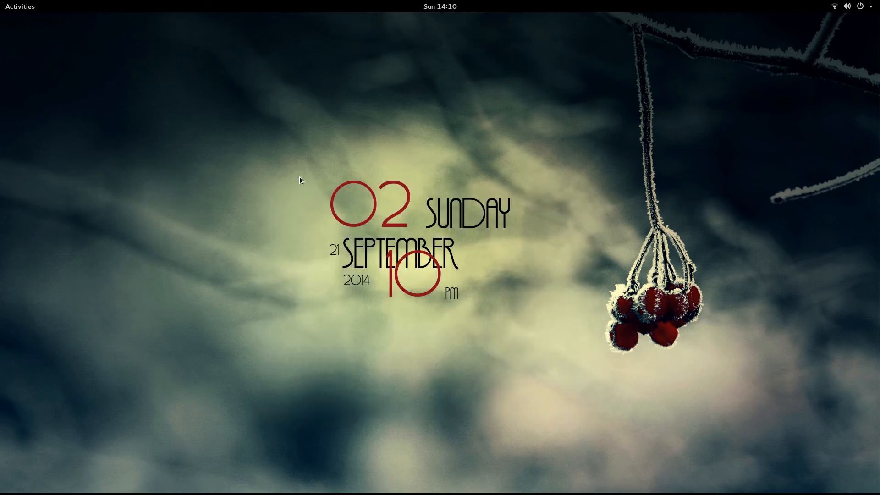